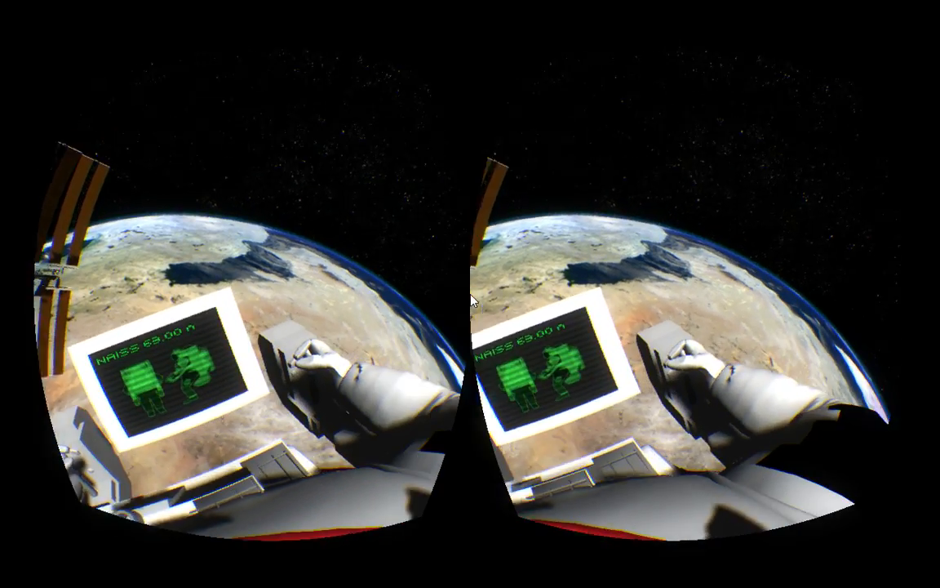
{"action": "mouse_move", "coordinate": [470, 300]}
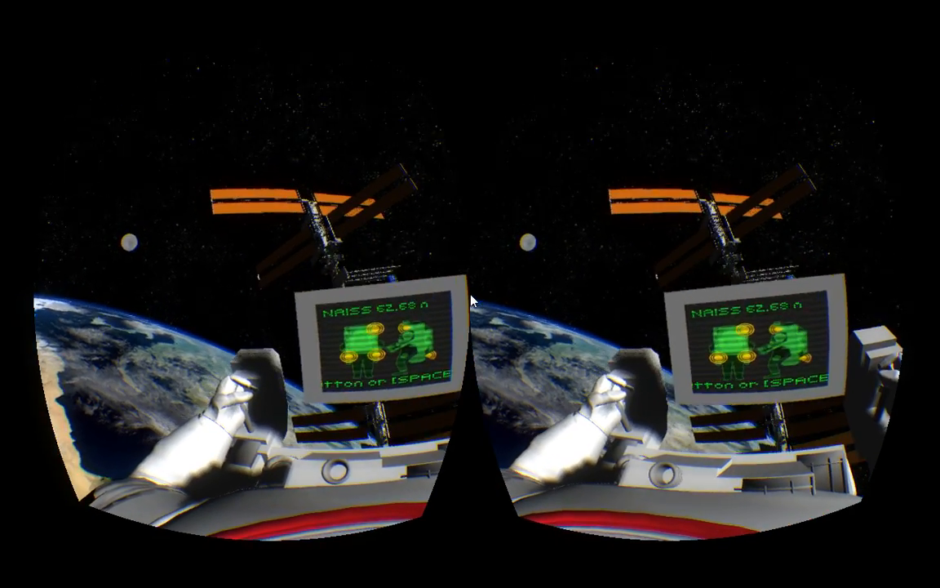
{"action": "mouse_move", "coordinate": [470, 300]}
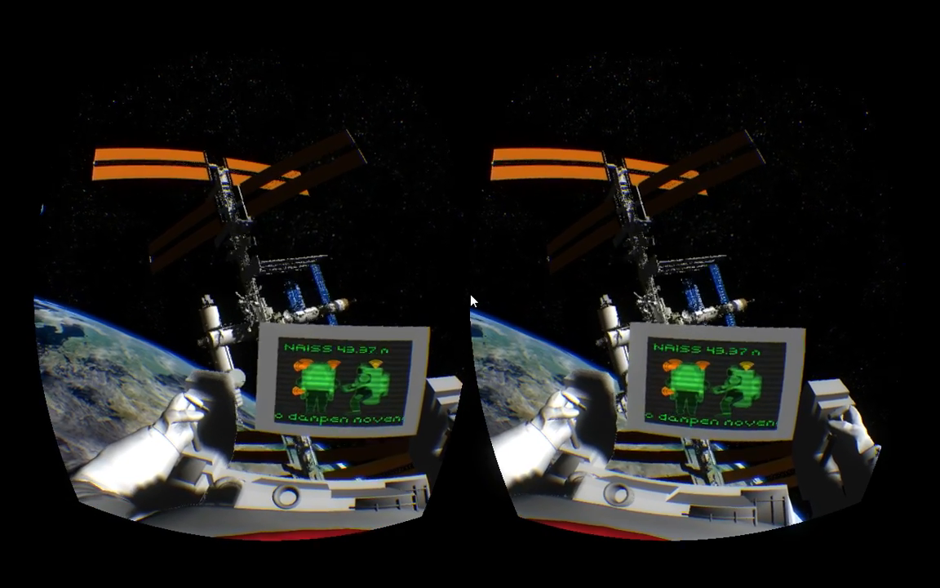
{"action": "mouse_move", "coordinate": [470, 294]}
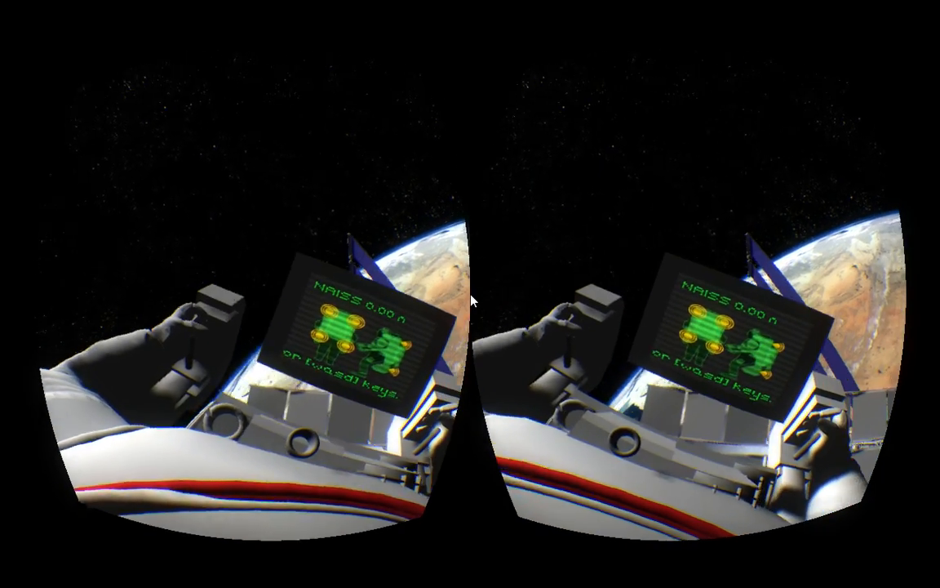
Fly forward with W until the wrist display reads 0.00 m at the station module.
{"action": "key", "text": "w"}
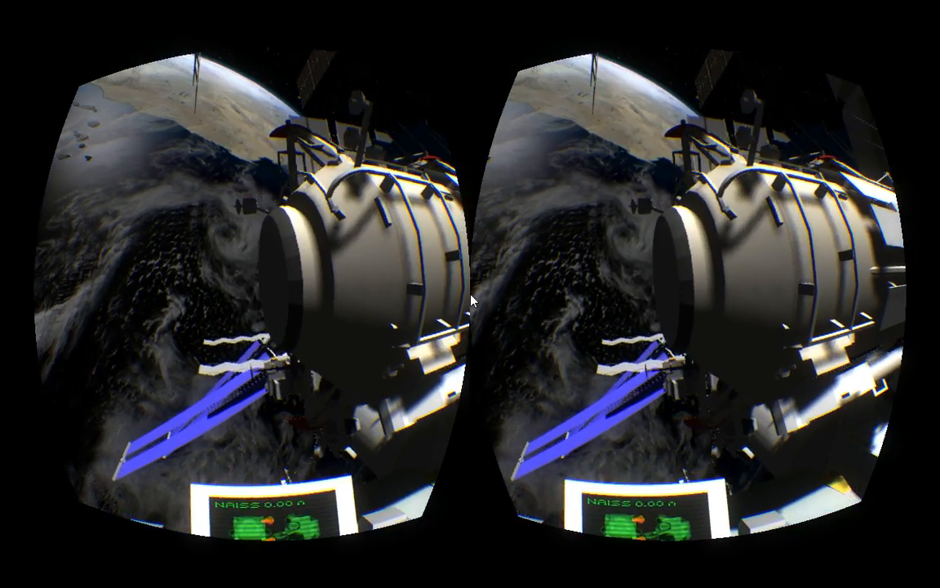
{"action": "mouse_move", "coordinate": [470, 300]}
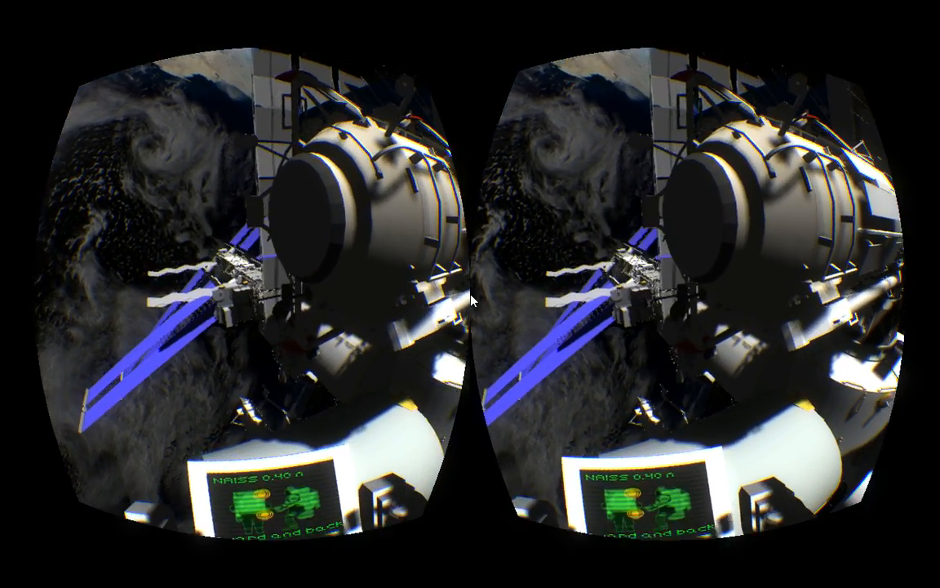